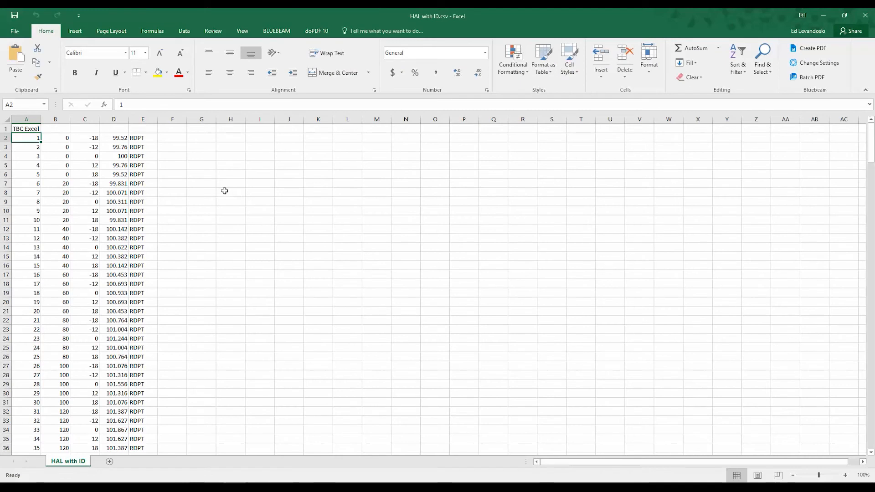
pyautogui.moveTo(25, 128)
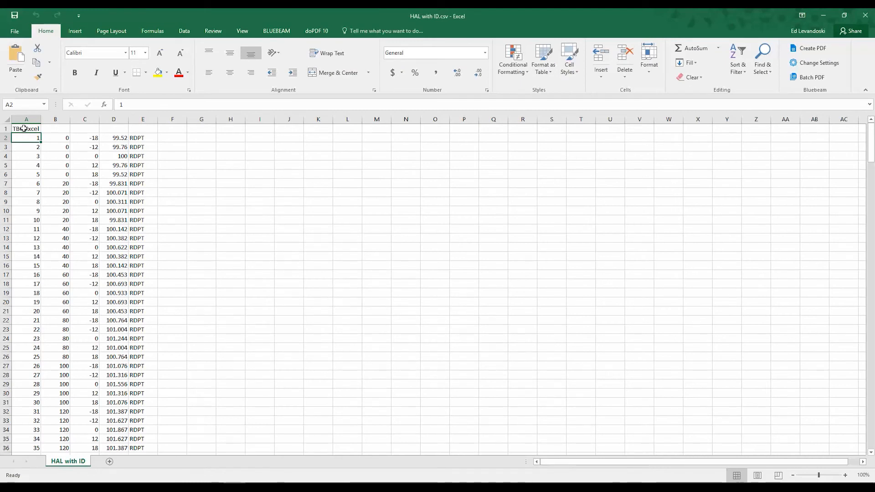
# Review the CSV's header and first-row values: point ID, station, offset and elevation columns
pyautogui.click(26, 129)
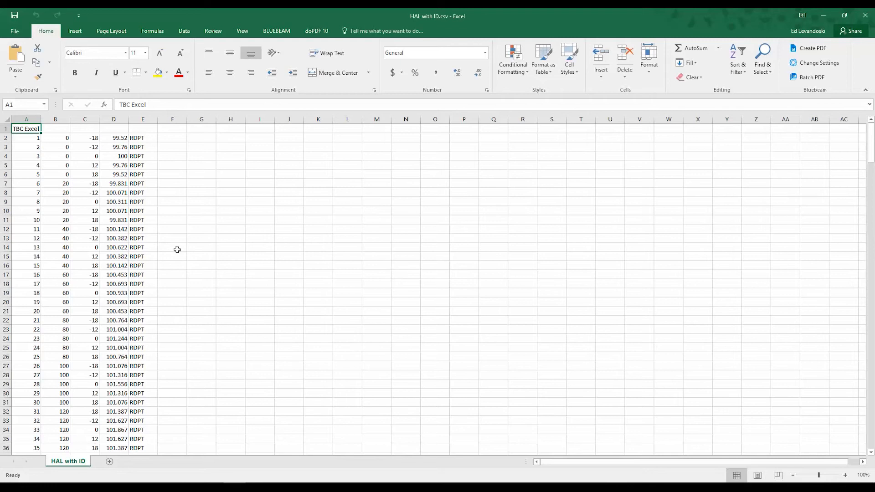
pyautogui.moveTo(44, 152)
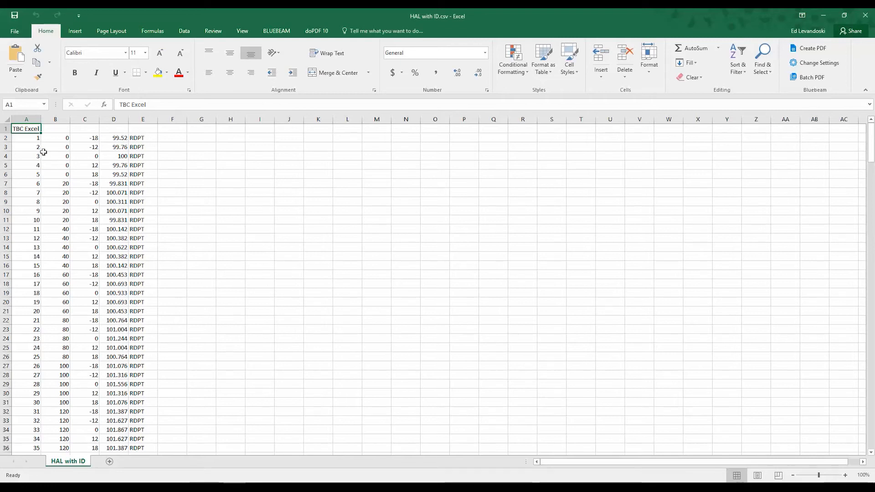
pyautogui.click(25, 119)
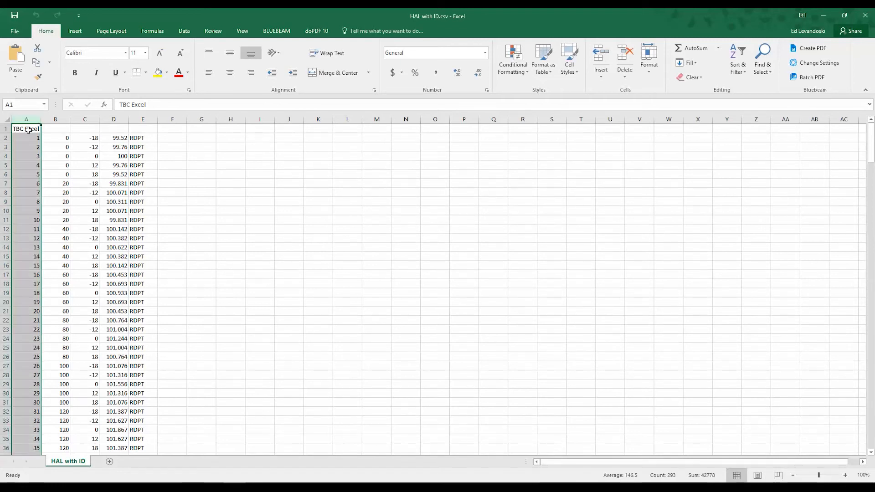
pyautogui.click(54, 118)
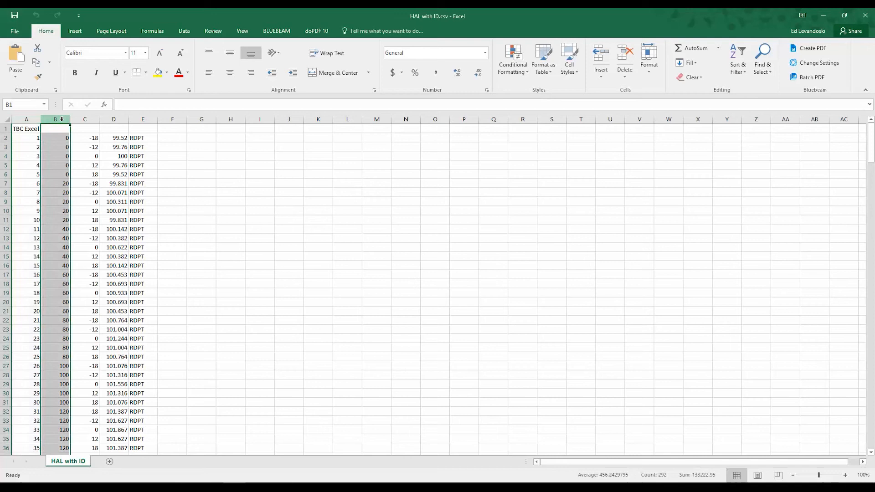
pyautogui.click(85, 120)
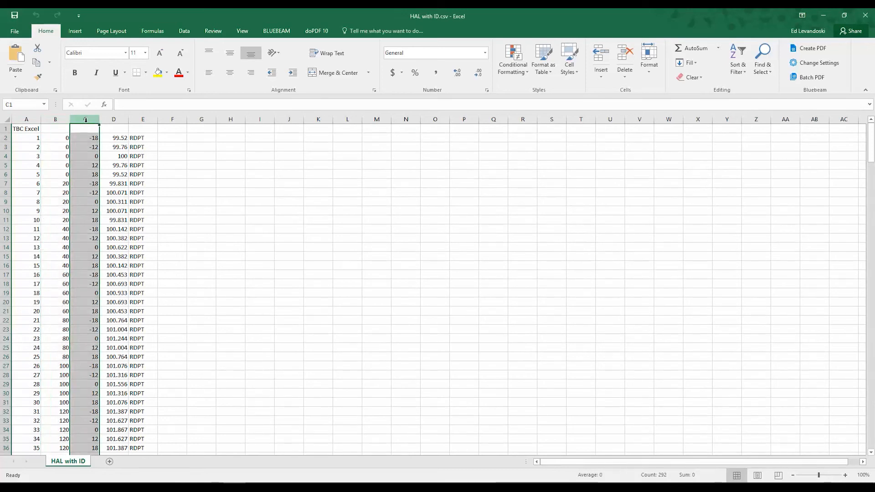
pyautogui.click(142, 118)
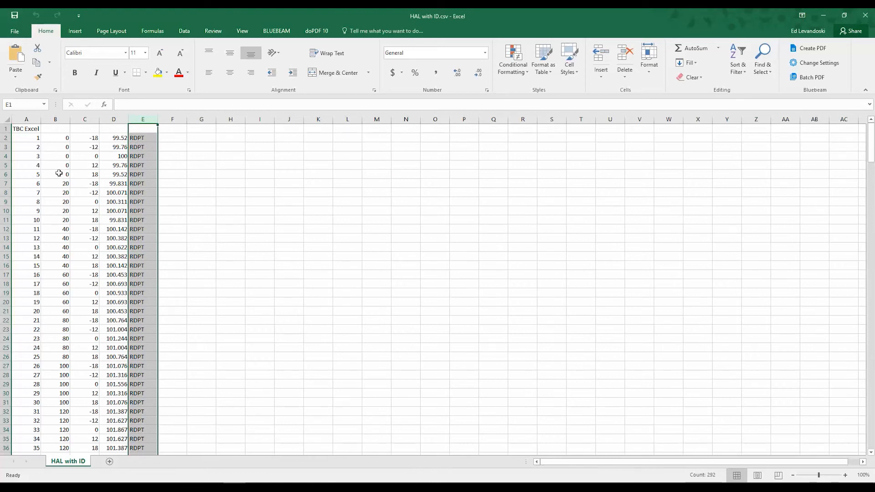
pyautogui.click(27, 138)
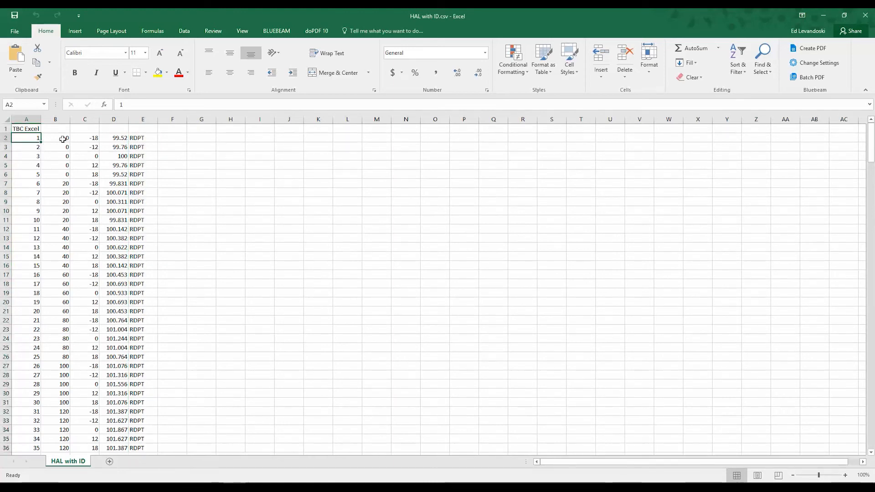
pyautogui.click(113, 138)
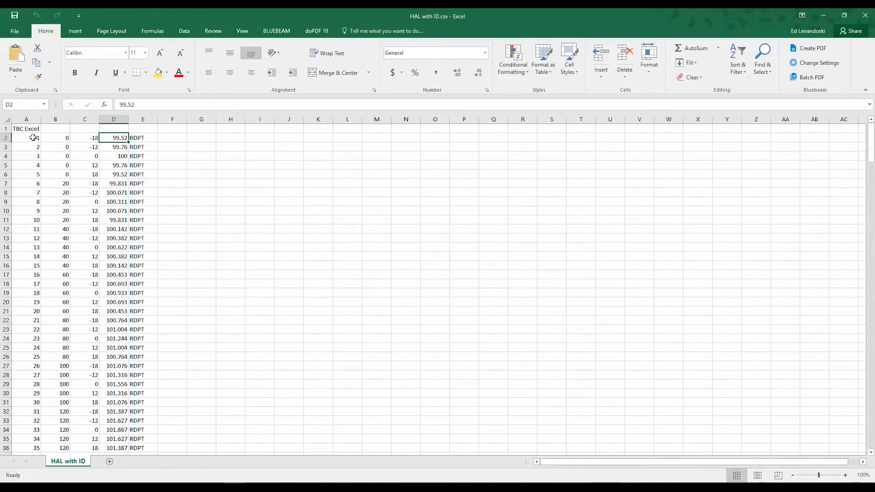
pyautogui.moveTo(26, 162)
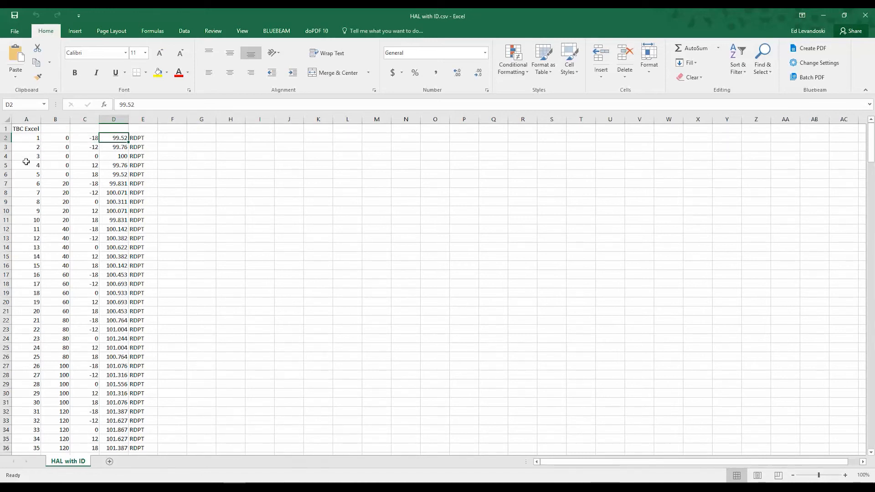
pyautogui.moveTo(47, 155)
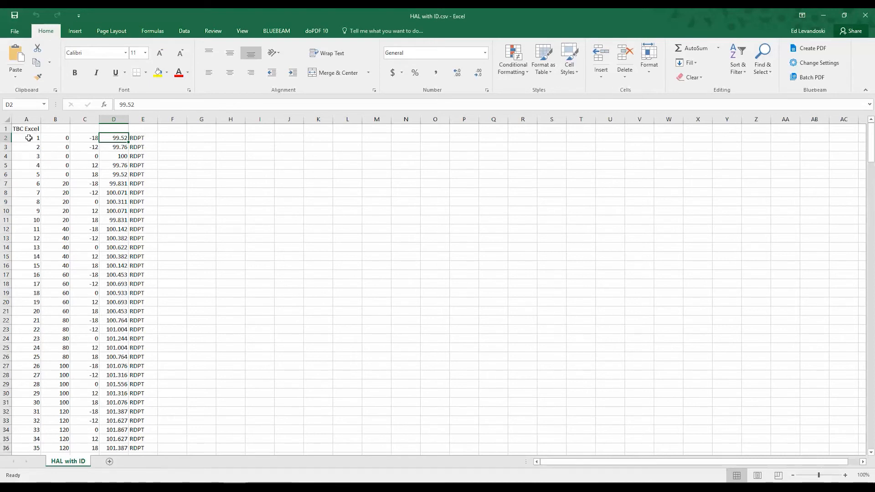
pyautogui.click(25, 129)
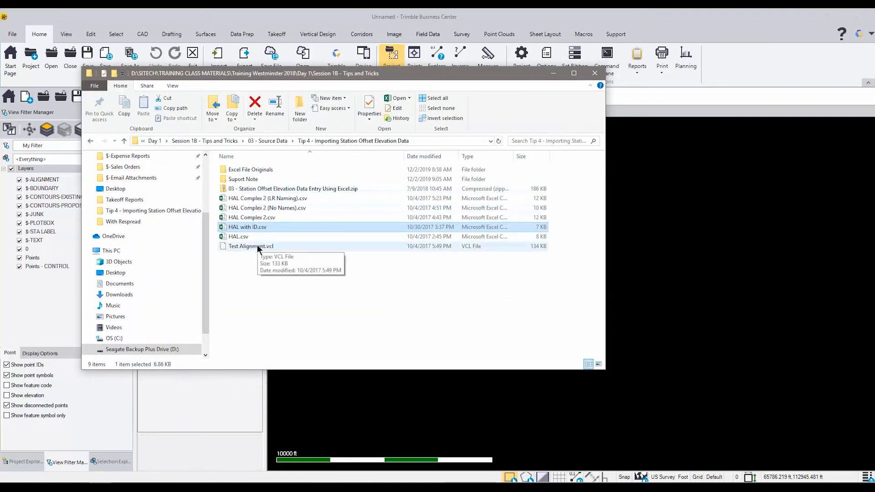
# Import Test Alignment.vcl into the project and close the File Explorer window
pyautogui.click(251, 246)
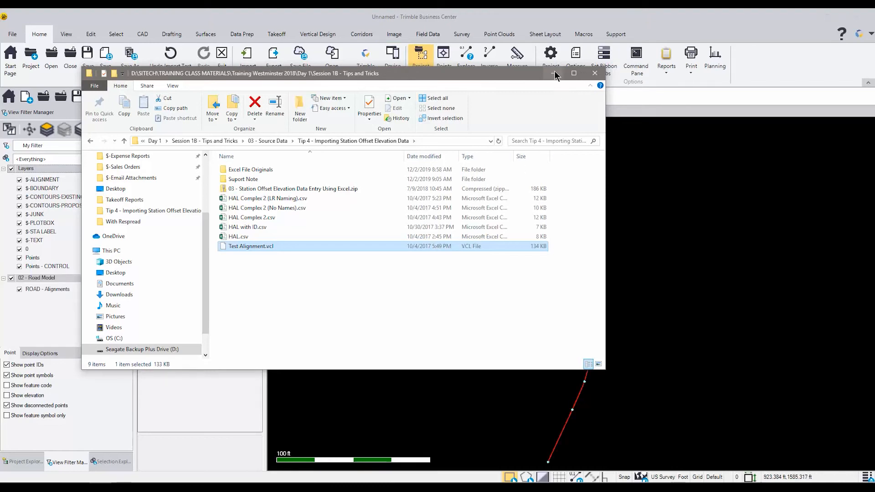
pyautogui.click(595, 73)
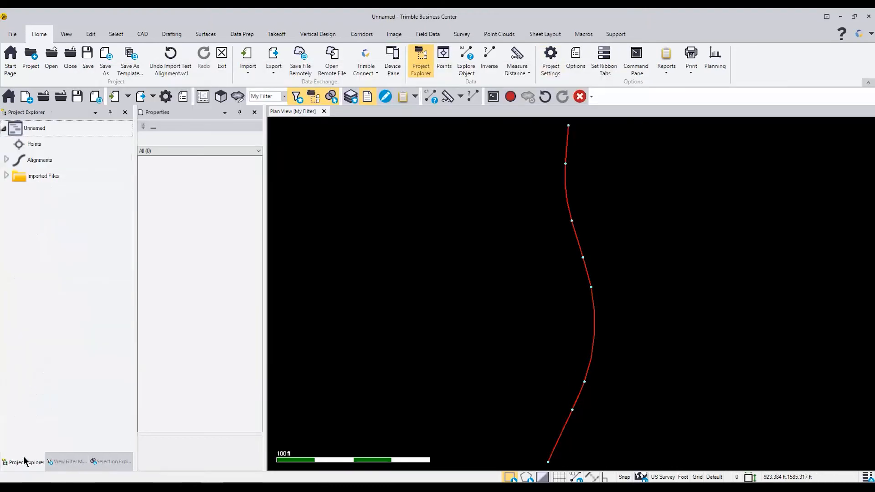
# Expand the Alignments node in Project Explorer to reveal alignment HAL
pyautogui.click(6, 161)
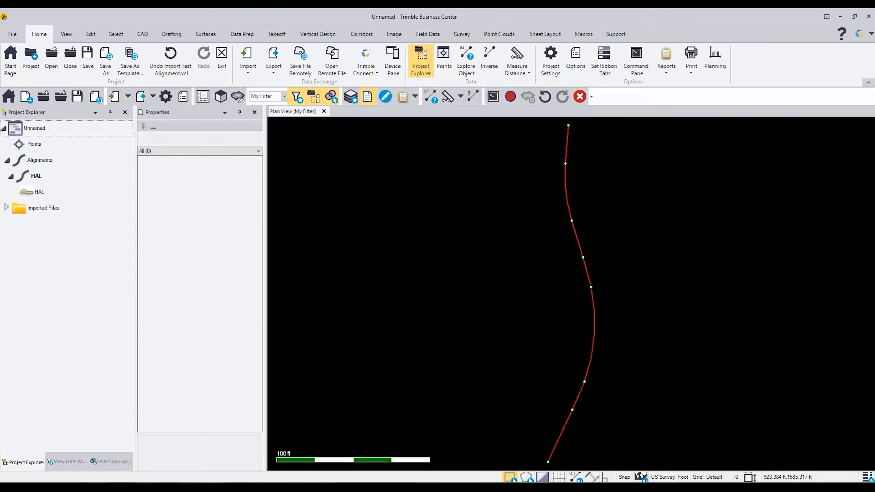
pyautogui.moveTo(363, 179)
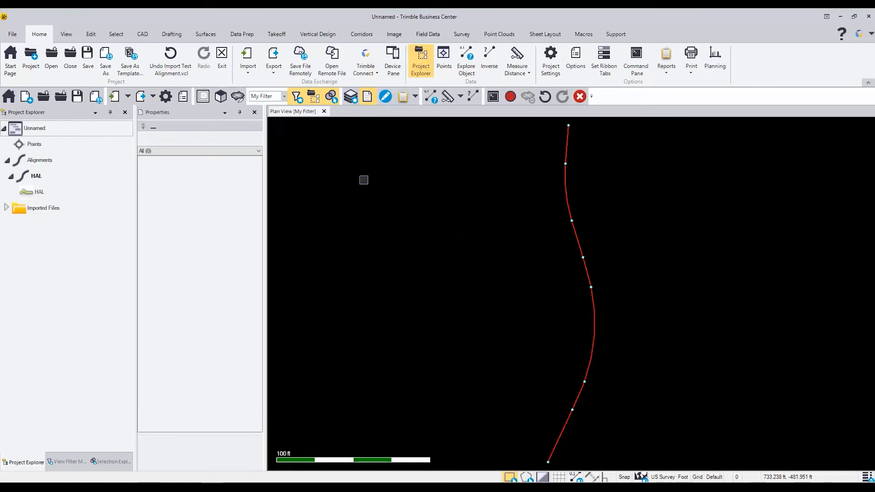
pyautogui.moveTo(261, 84)
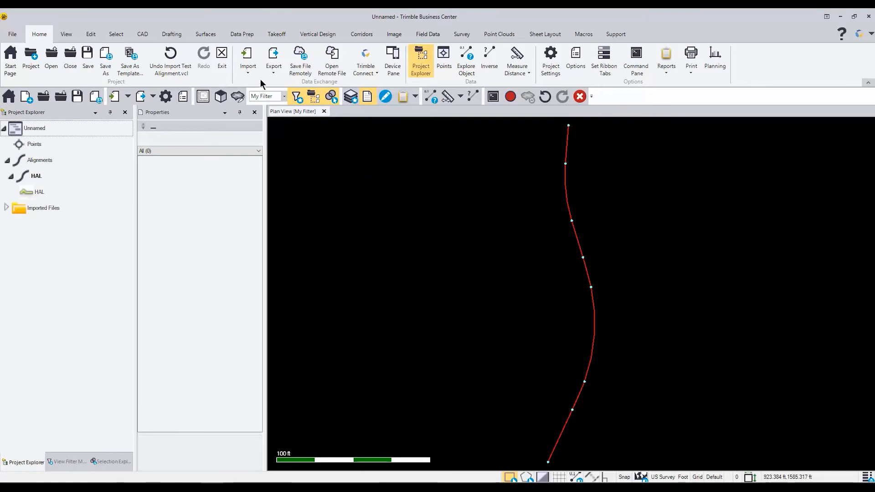
pyautogui.moveTo(247, 56)
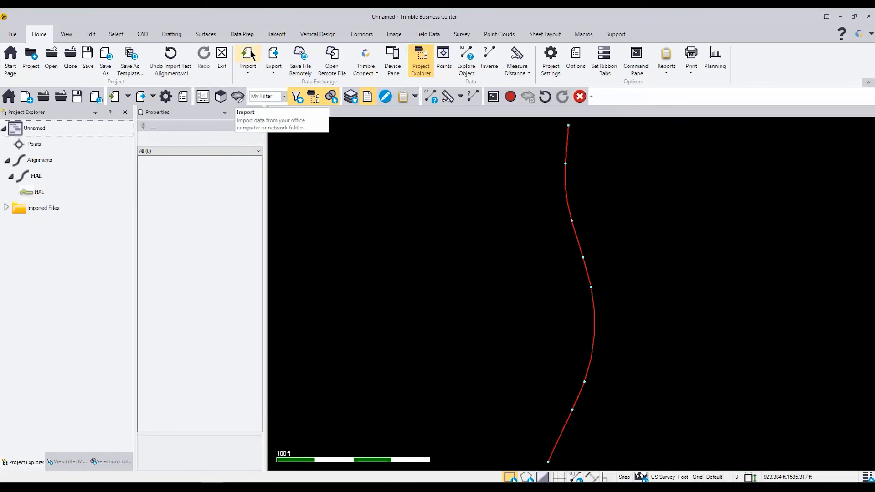
# Import HAL with ID.csv as points (not stored cross-sections), reading point IDs, with Alignment set to Auto
pyautogui.click(247, 58)
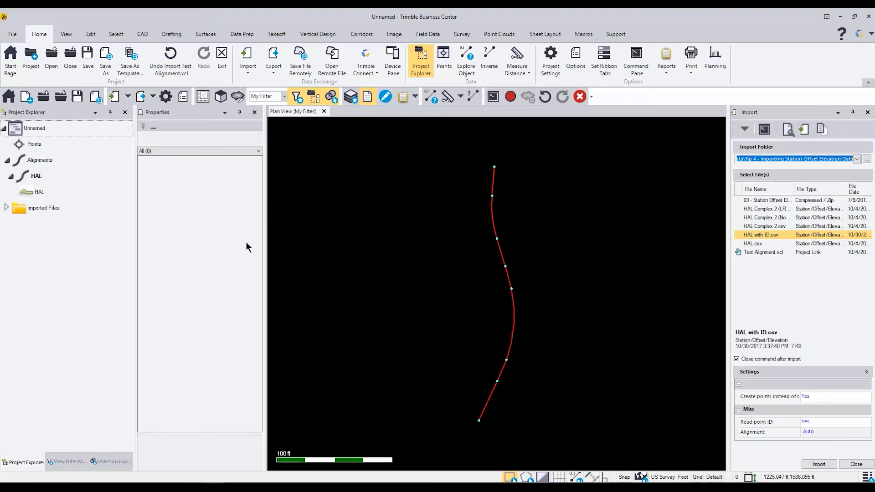
pyautogui.moveTo(720, 178)
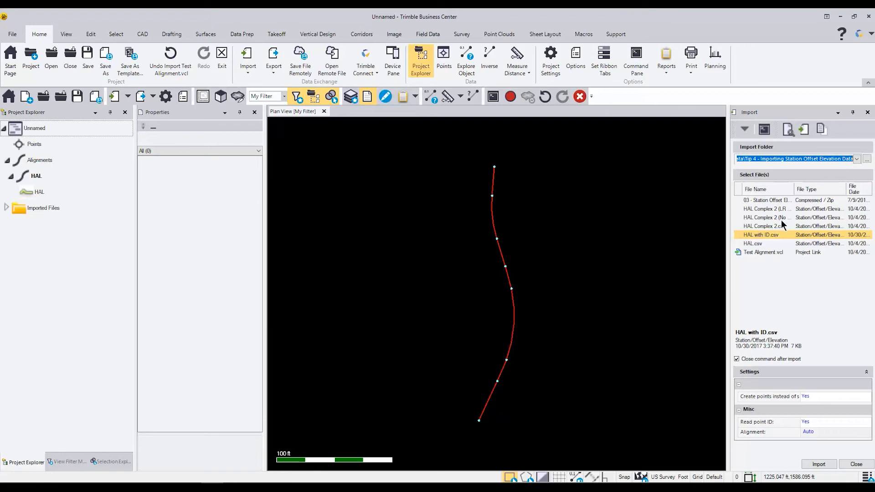
pyautogui.moveTo(757, 242)
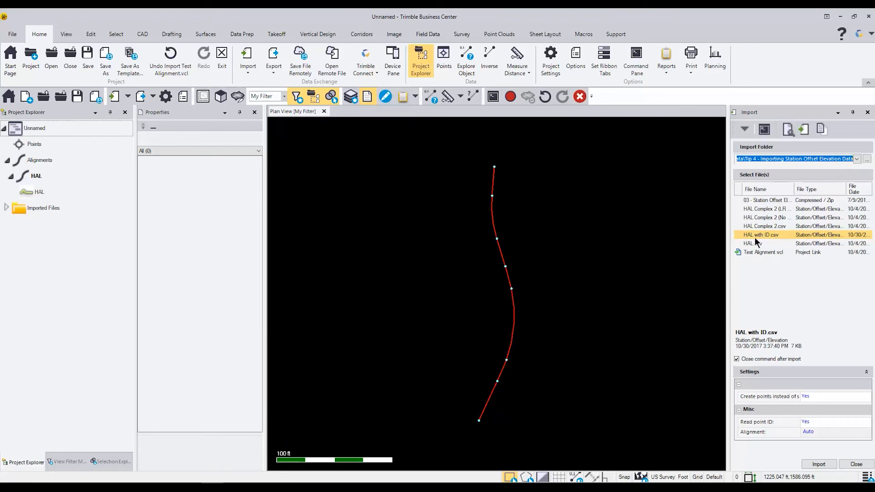
pyautogui.moveTo(754, 244)
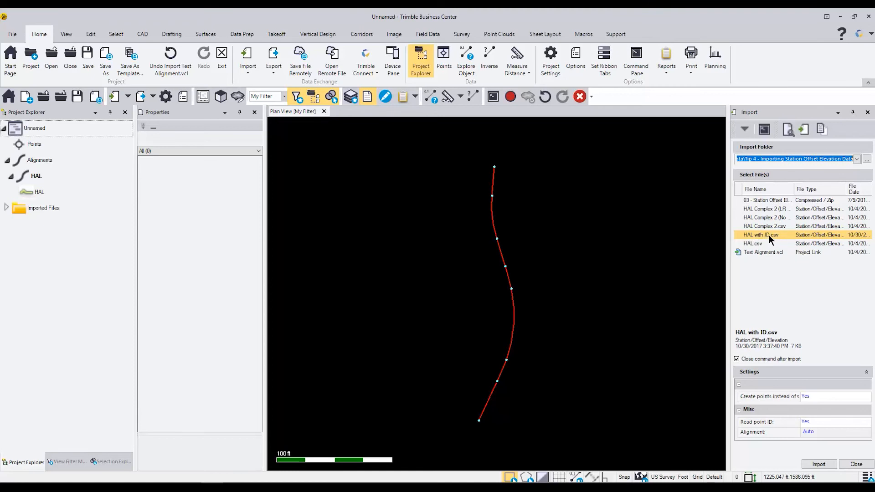
pyautogui.moveTo(772, 241)
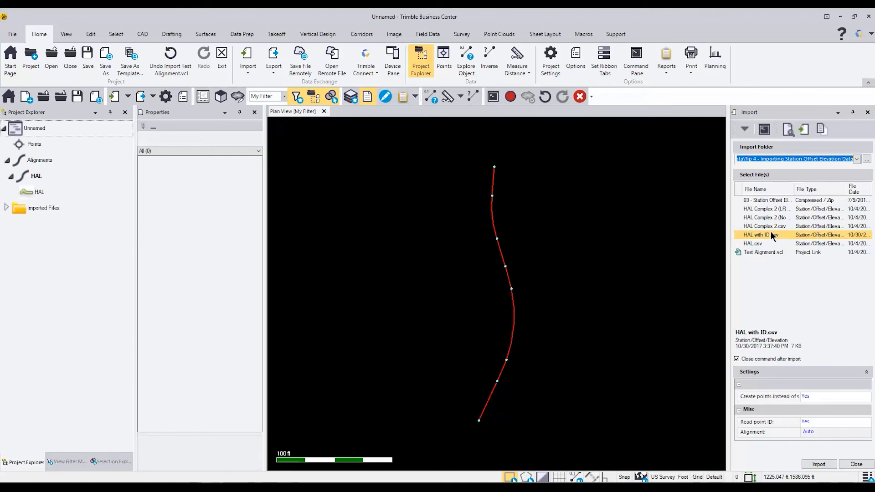
pyautogui.moveTo(828, 422)
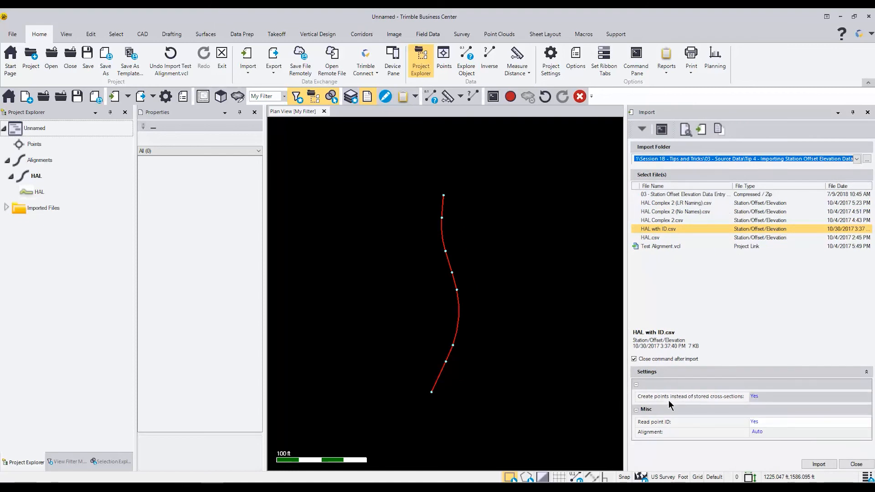
pyautogui.moveTo(696, 404)
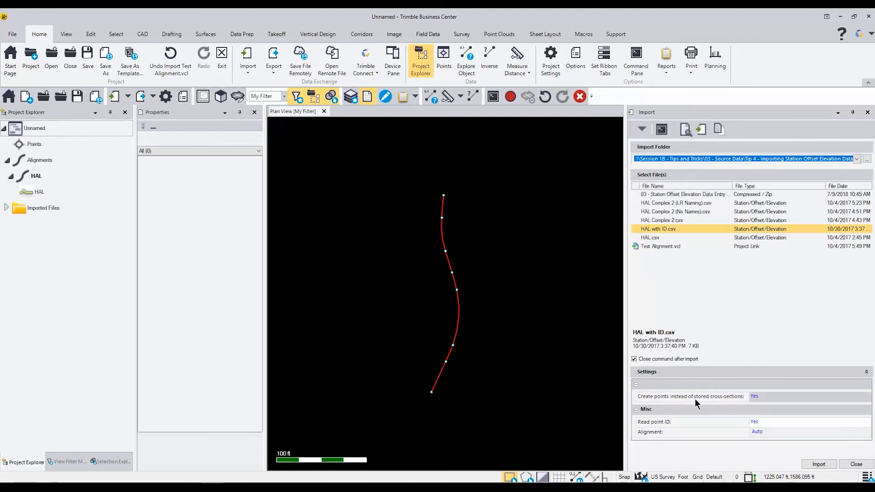
pyautogui.moveTo(789, 398)
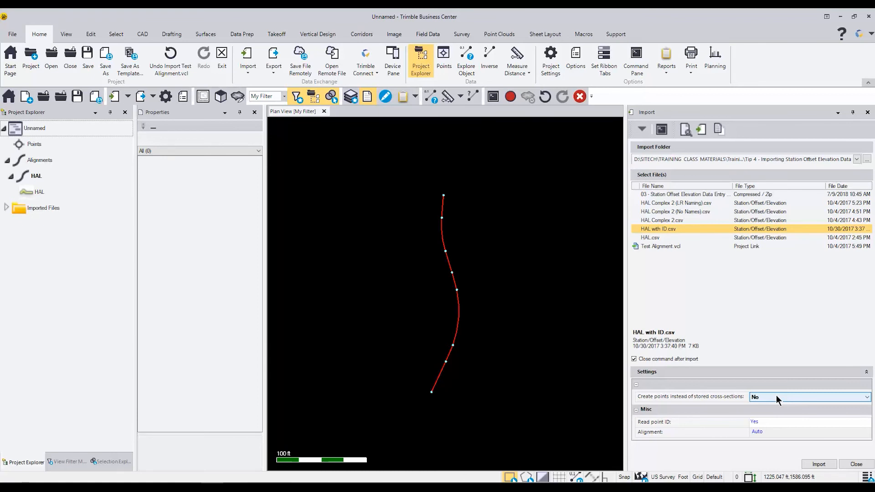
pyautogui.moveTo(833, 403)
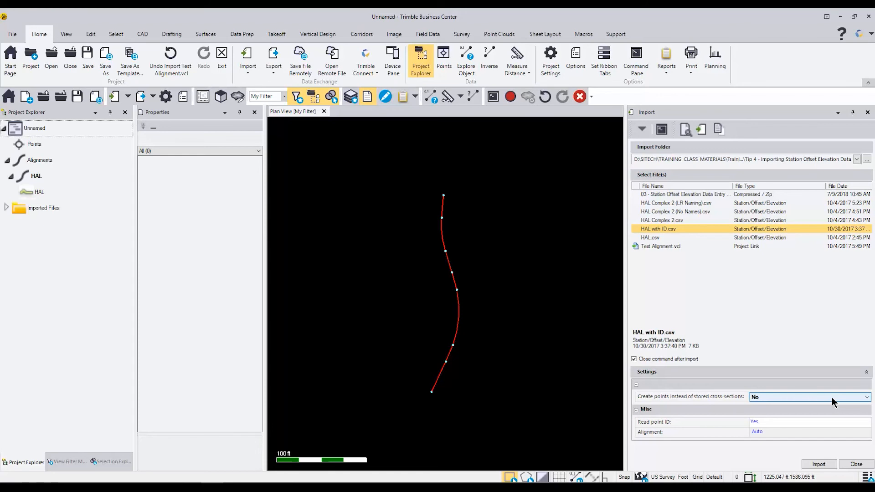
pyautogui.moveTo(863, 402)
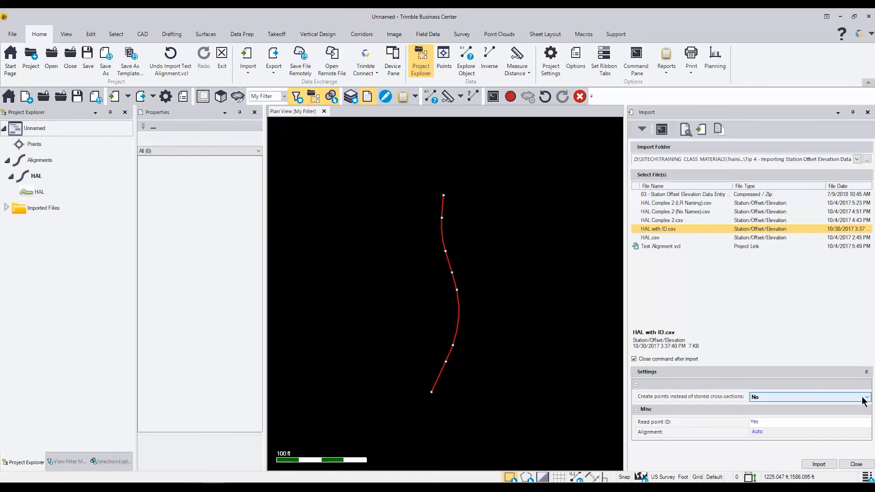
pyautogui.click(864, 396)
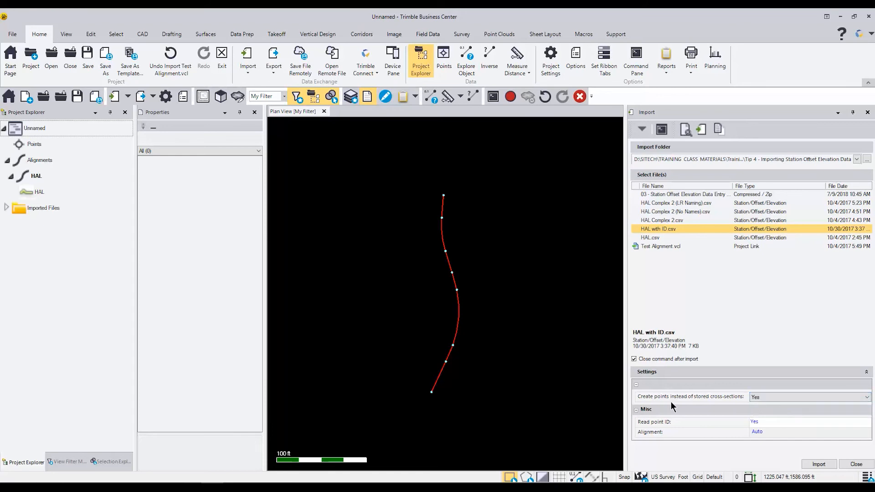
pyautogui.moveTo(702, 405)
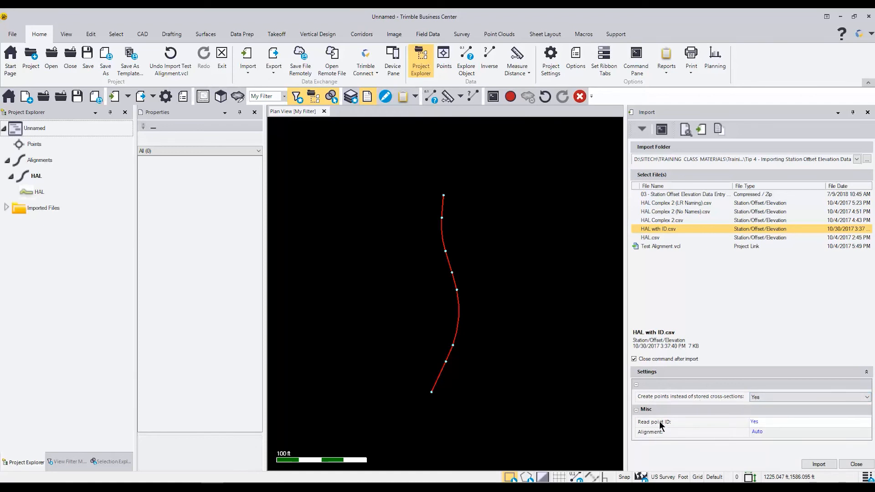
pyautogui.moveTo(775, 426)
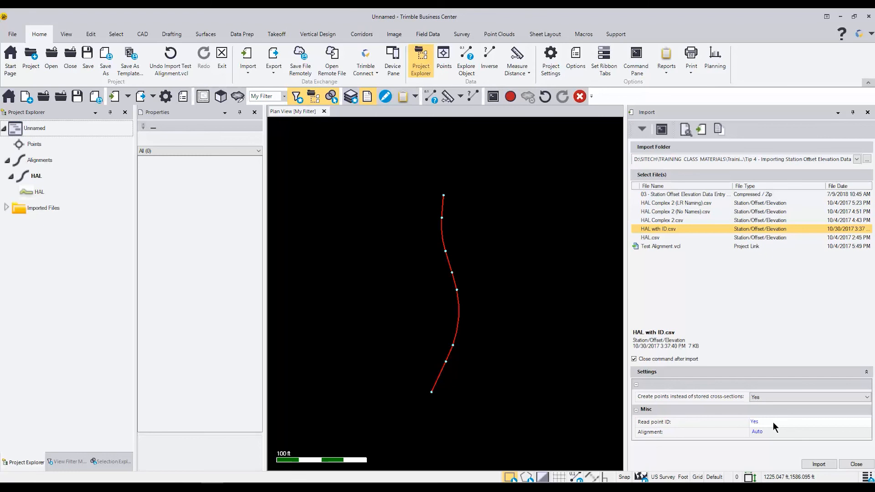
pyautogui.moveTo(782, 428)
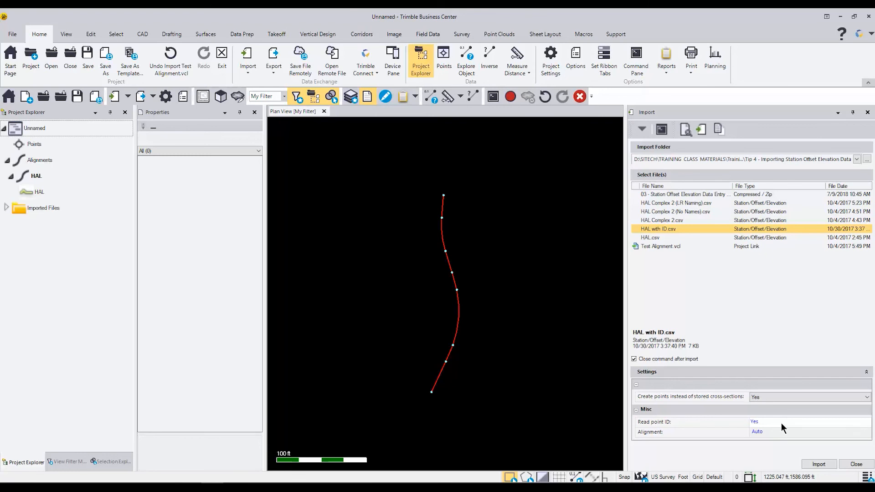
pyautogui.moveTo(789, 427)
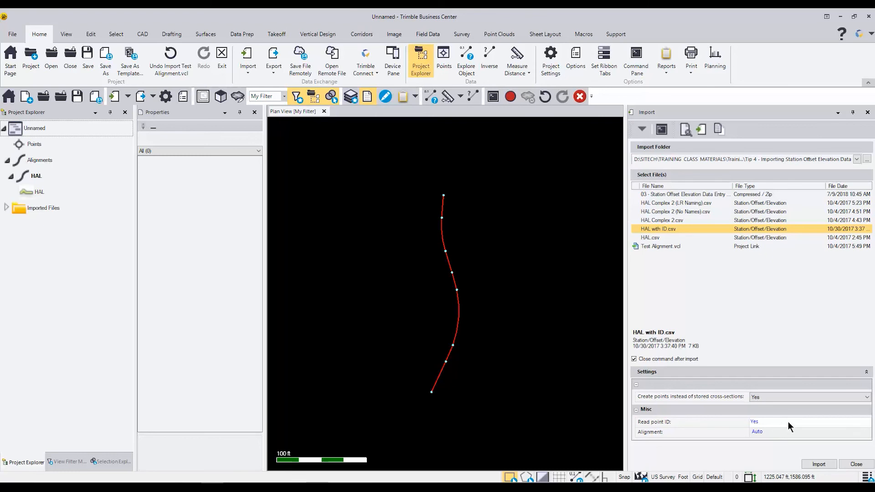
pyautogui.moveTo(816, 439)
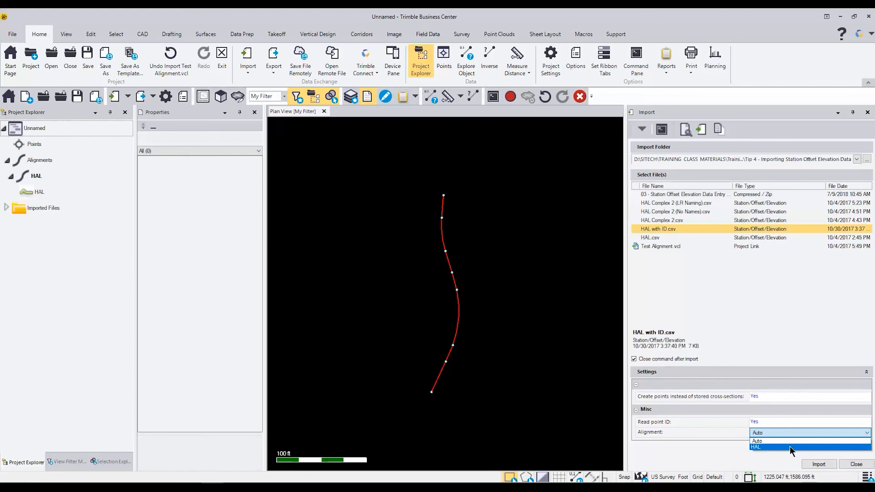
pyautogui.moveTo(788, 441)
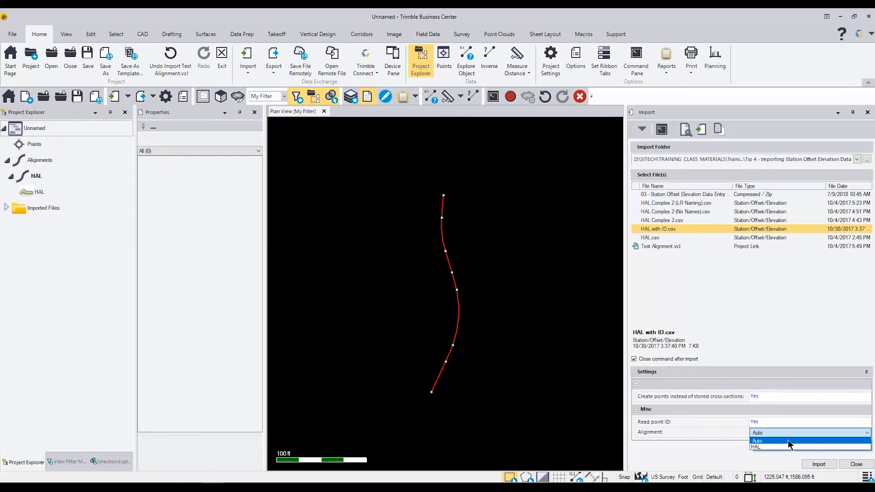
pyautogui.click(758, 442)
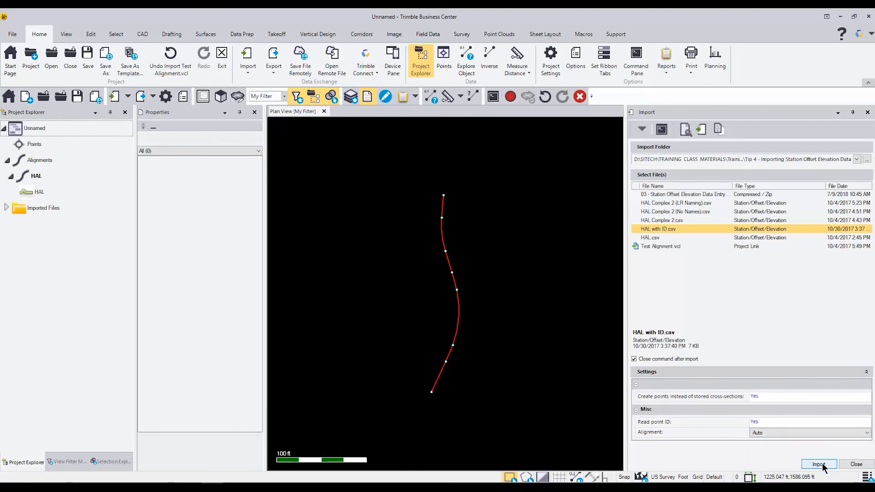
# Import the points along HAL, hide the auto-created HAL with ID surface layer in View Filter Manager, and zoom into the points
pyautogui.click(818, 464)
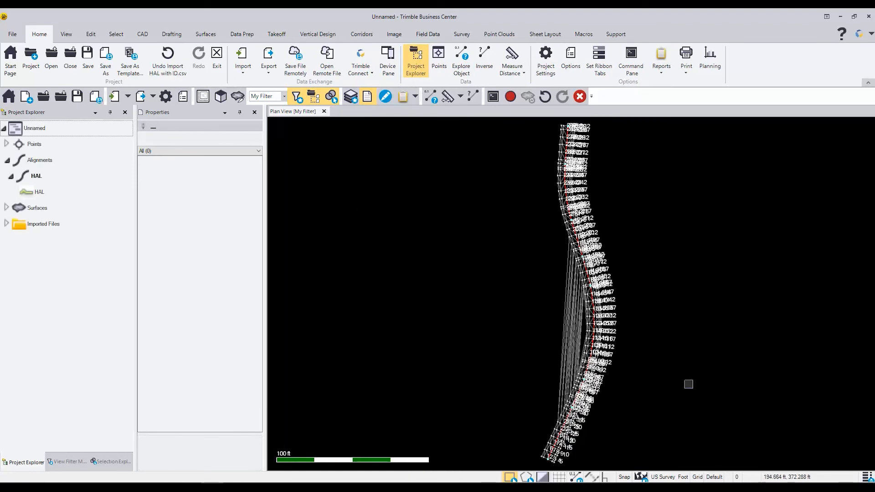
pyautogui.moveTo(40, 350)
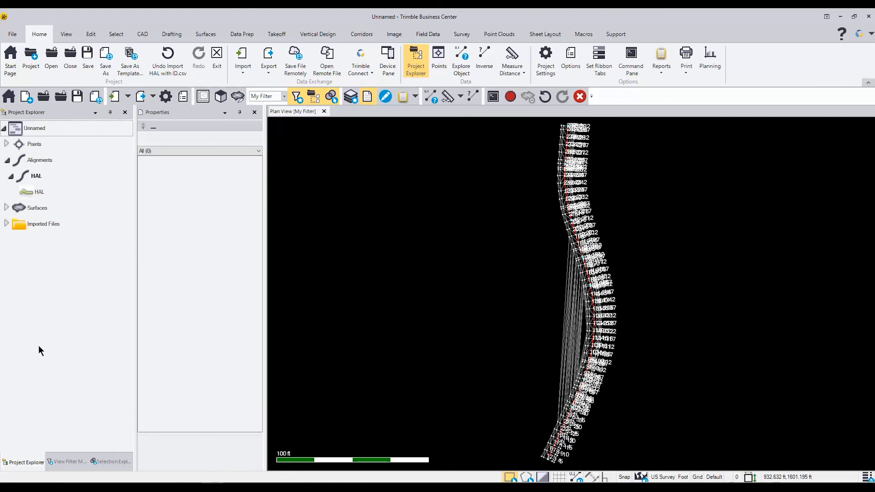
pyautogui.click(66, 462)
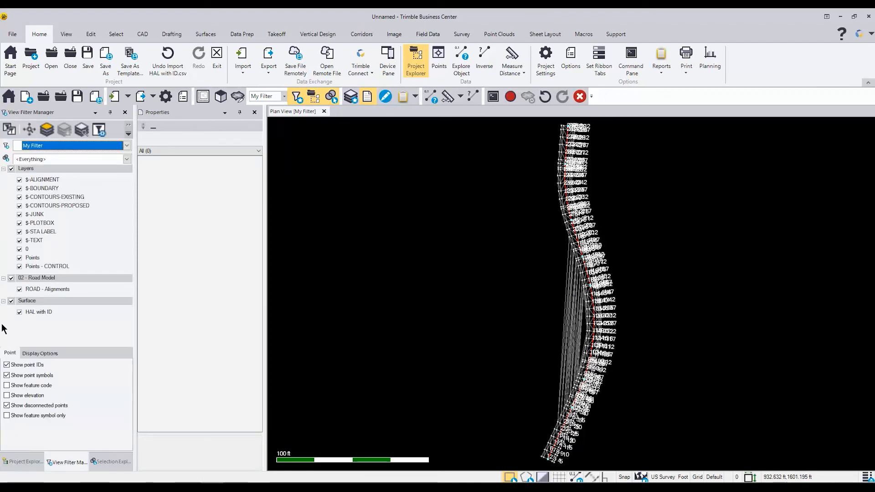
pyautogui.scroll(3)
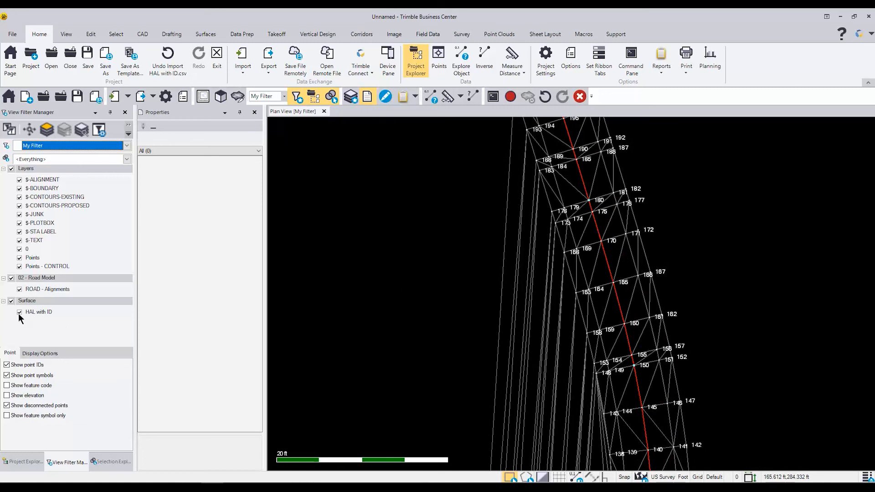
pyautogui.click(19, 312)
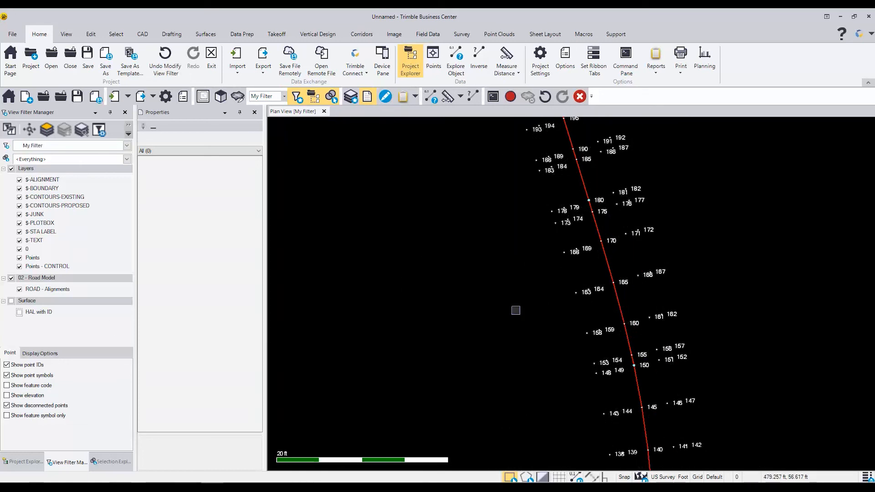
pyautogui.scroll(-3)
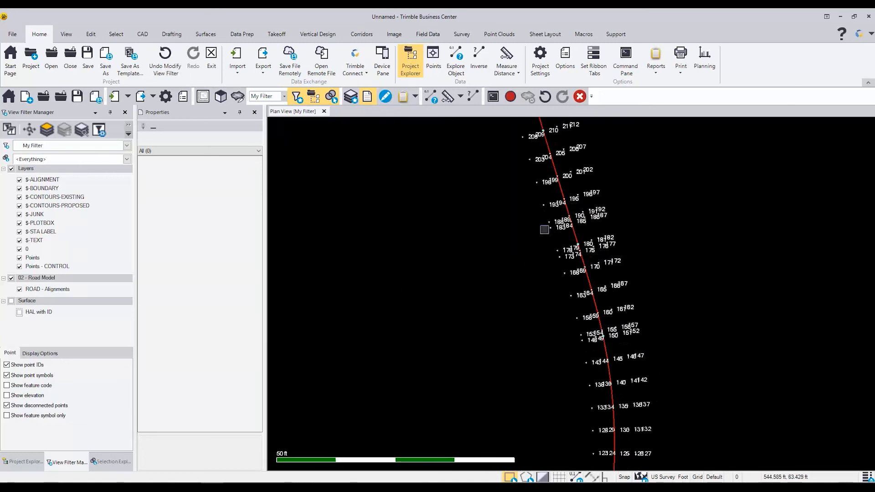
pyautogui.scroll(-3)
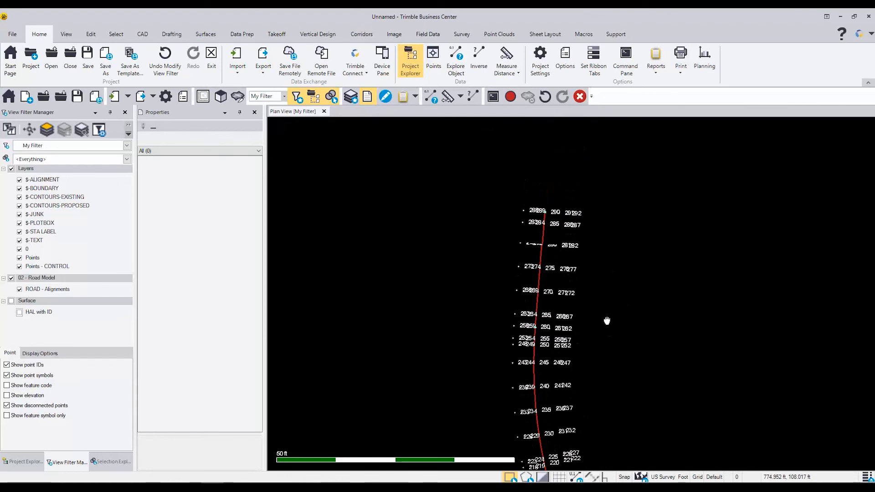
pyautogui.scroll(3)
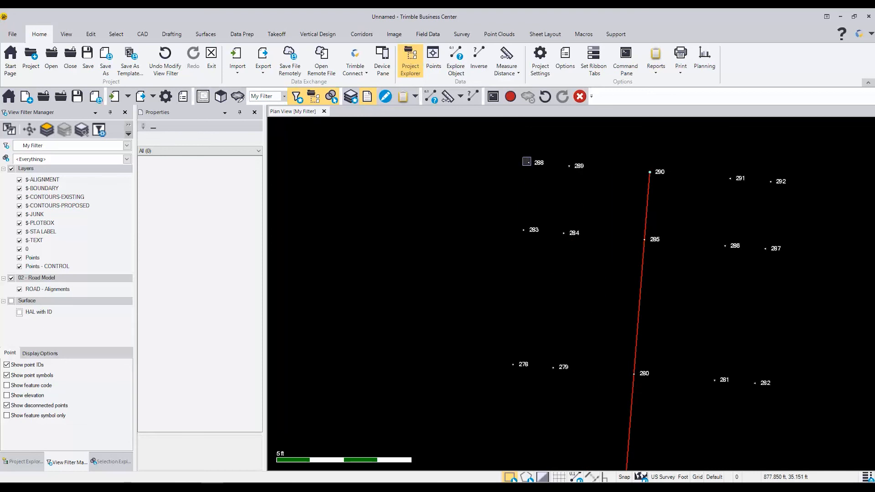
# Inspect point 288, show the HAL with ID surface again, and select it under Surfaces to view its properties
pyautogui.click(526, 162)
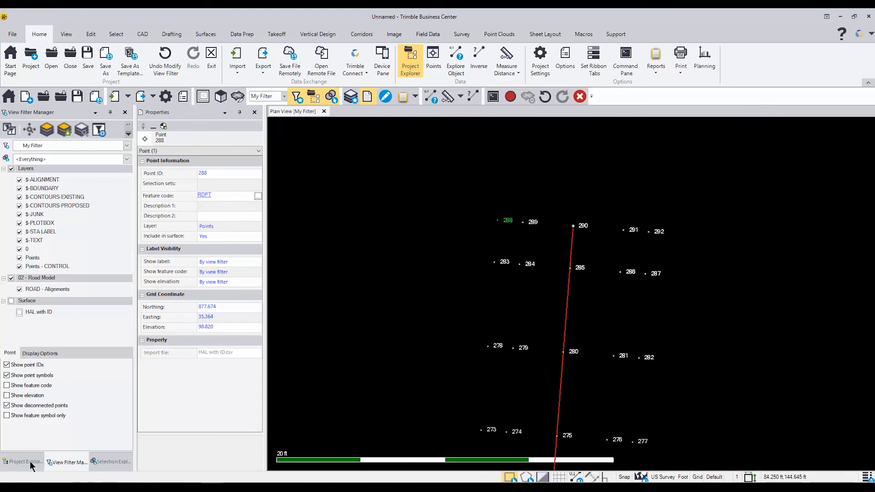
pyautogui.click(19, 312)
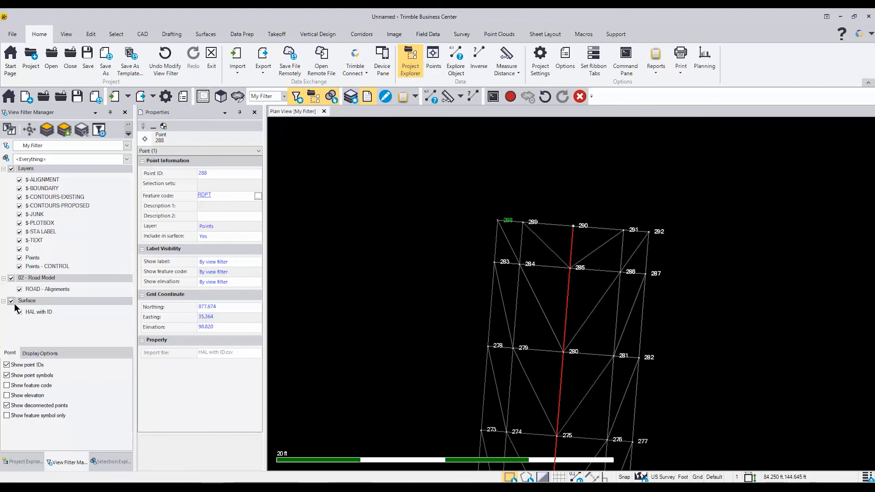
pyautogui.click(25, 461)
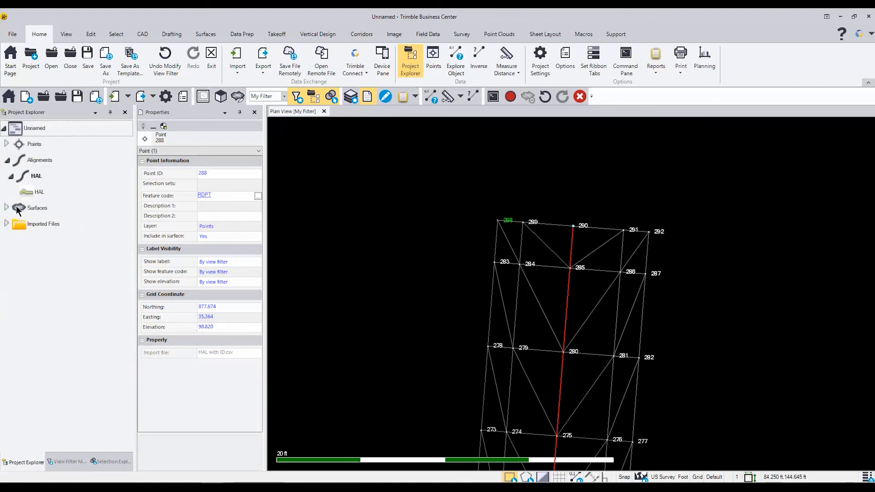
pyautogui.click(46, 224)
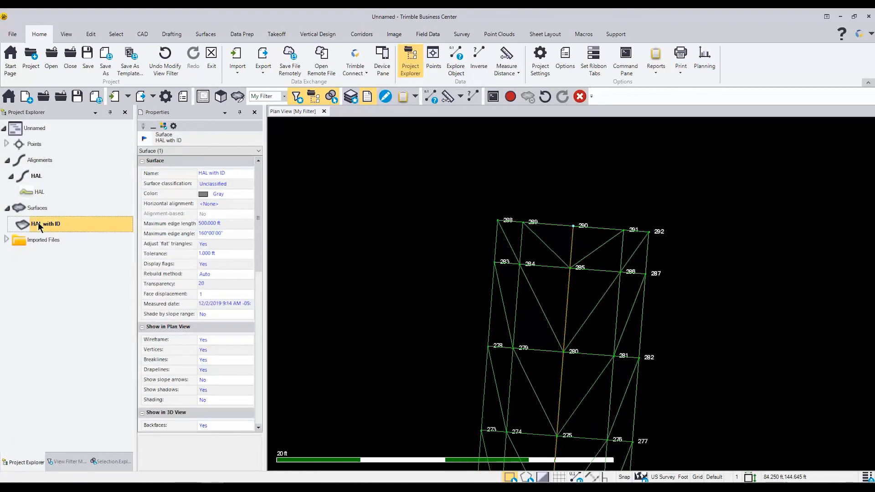